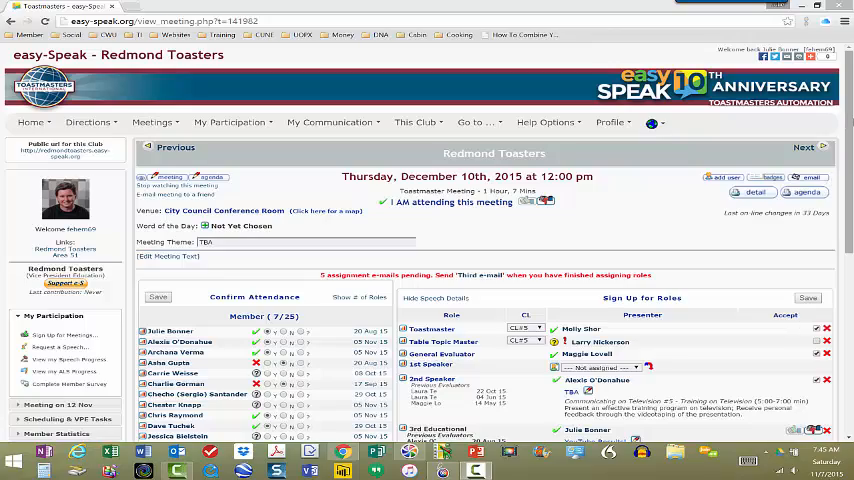
- Scroll down the easy-Speak page toward the footer and the Redmond Toasters unit listing
scroll("down", 3)
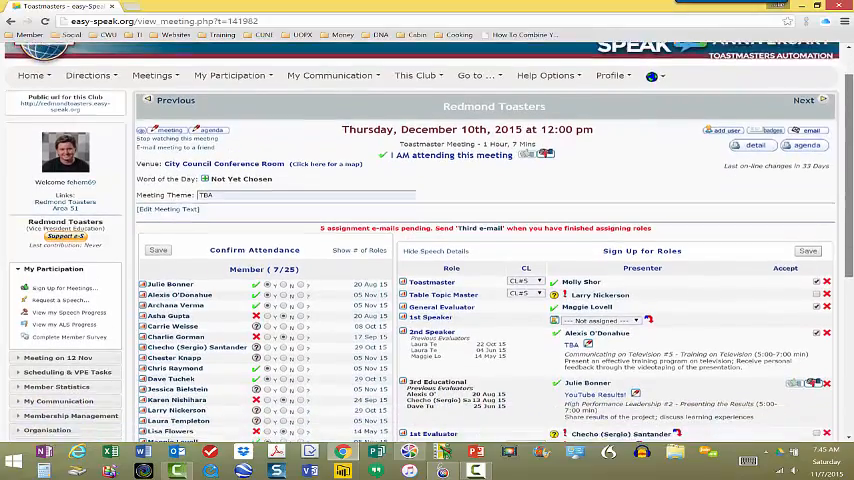
scroll("down", 3)
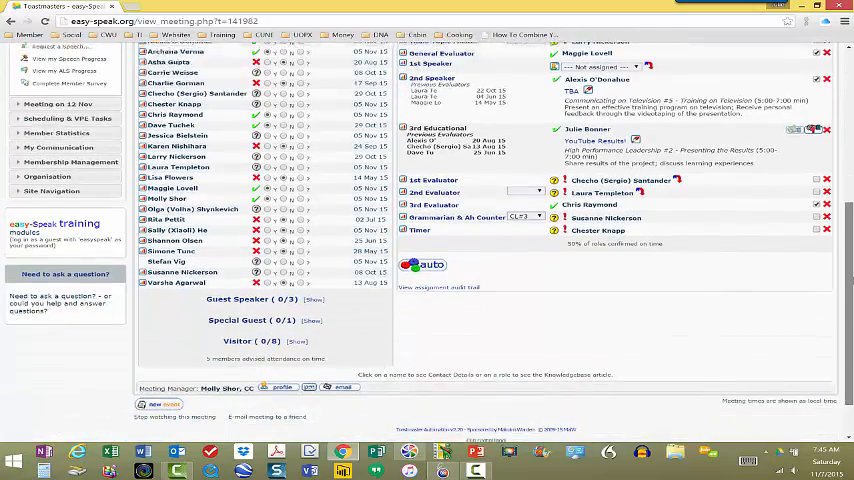
scroll("down", 3)
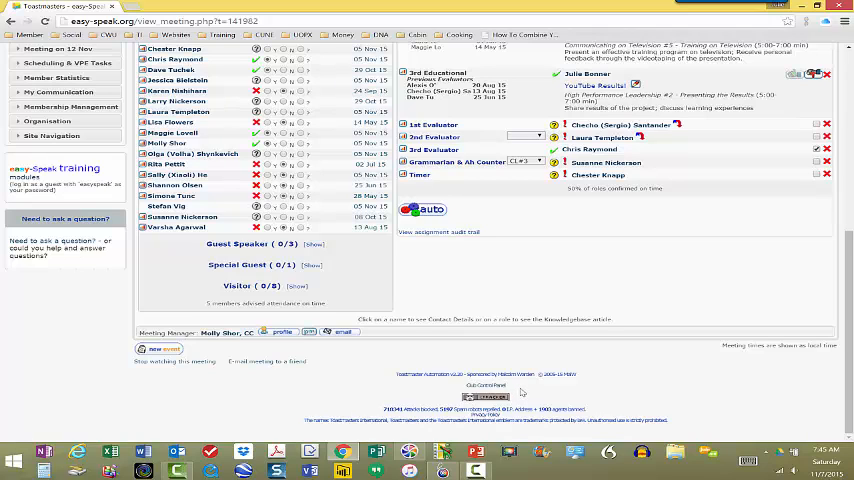
mouse_move(514, 393)
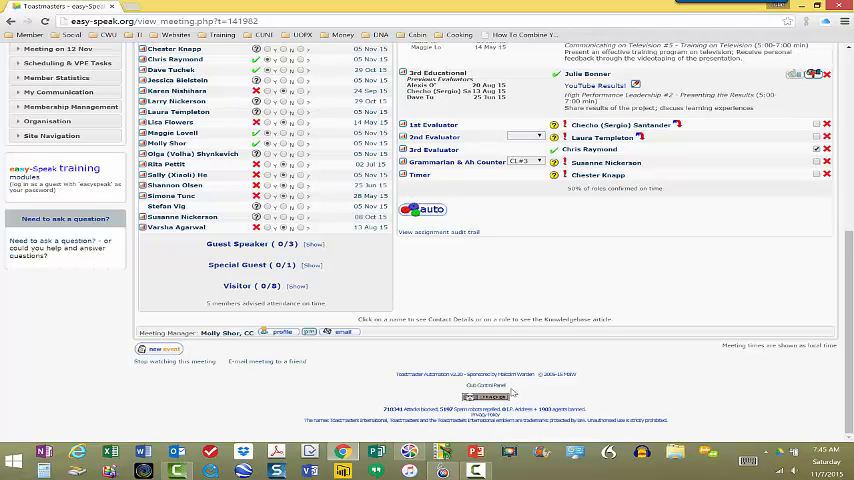
mouse_move(537, 388)
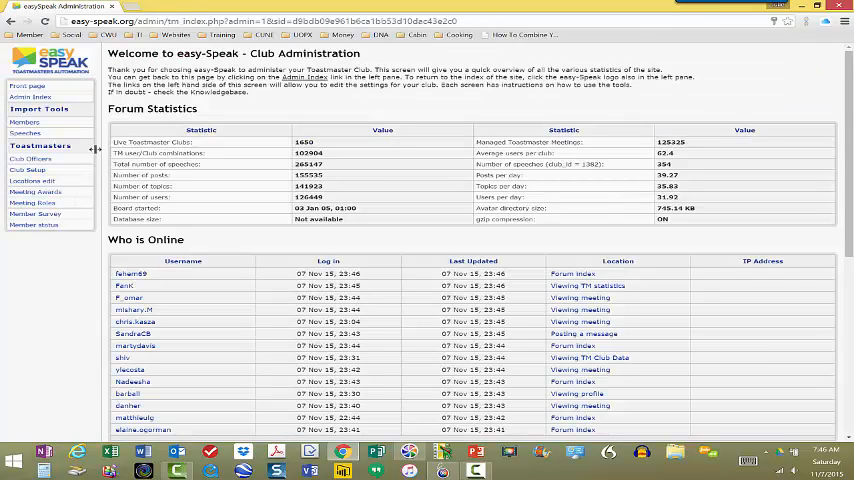
mouse_move(86, 160)
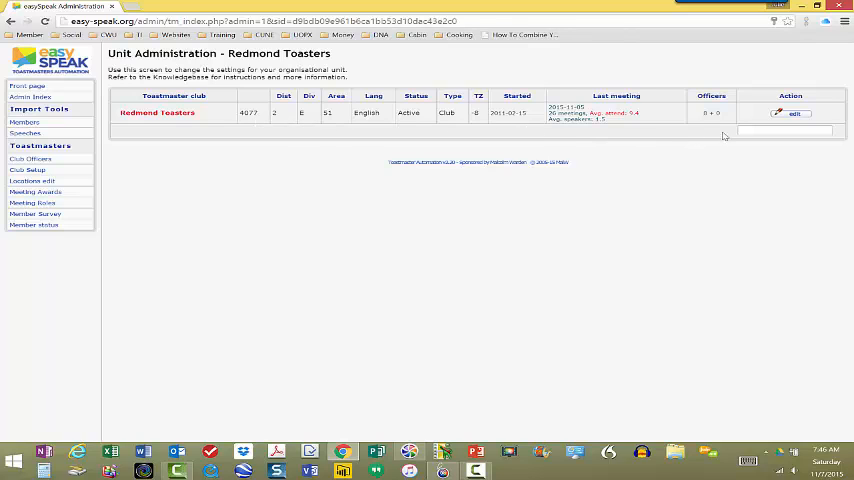
mouse_move(792, 113)
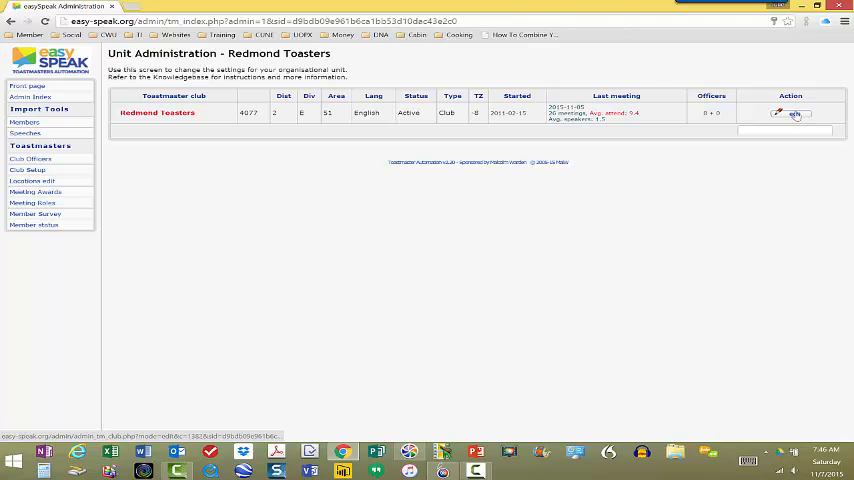
- Edit Redmond Toasters and scroll the General tab down to the logo and analytics sections
left_click(795, 113)
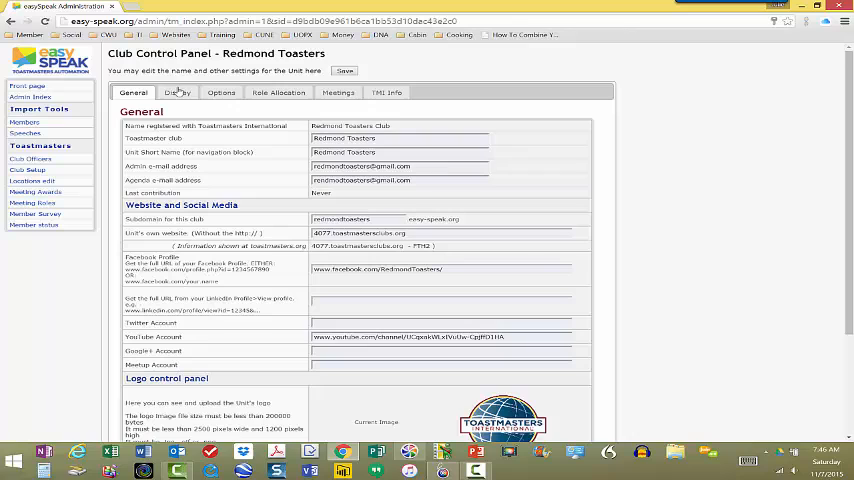
mouse_move(541, 287)
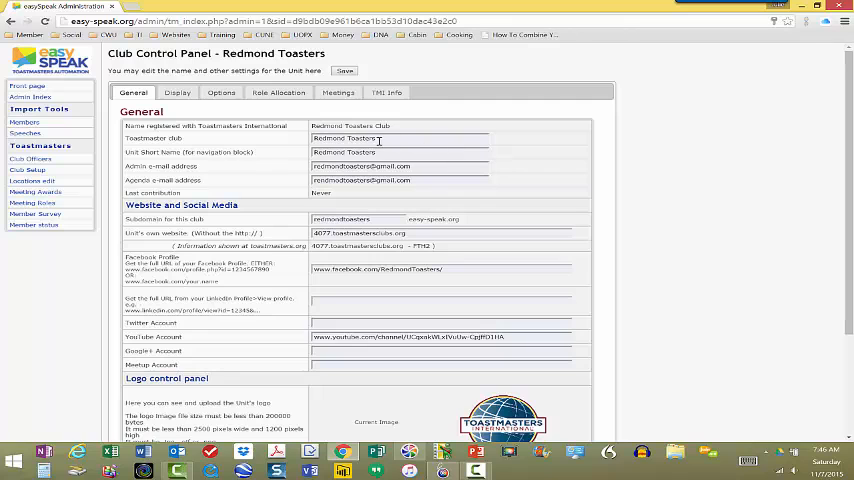
mouse_move(425, 178)
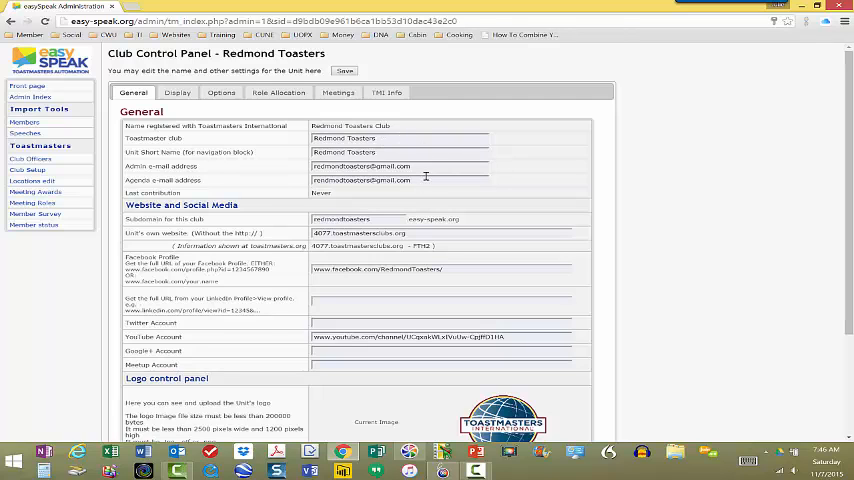
scroll("down", 3)
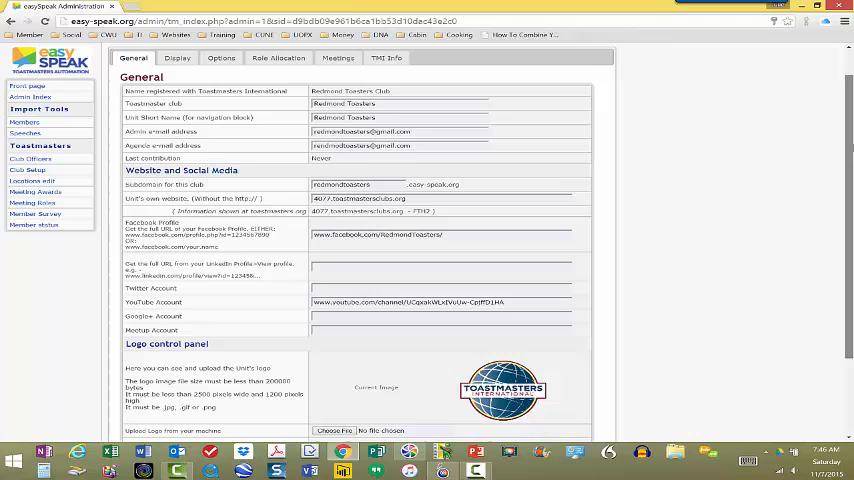
scroll("down", 3)
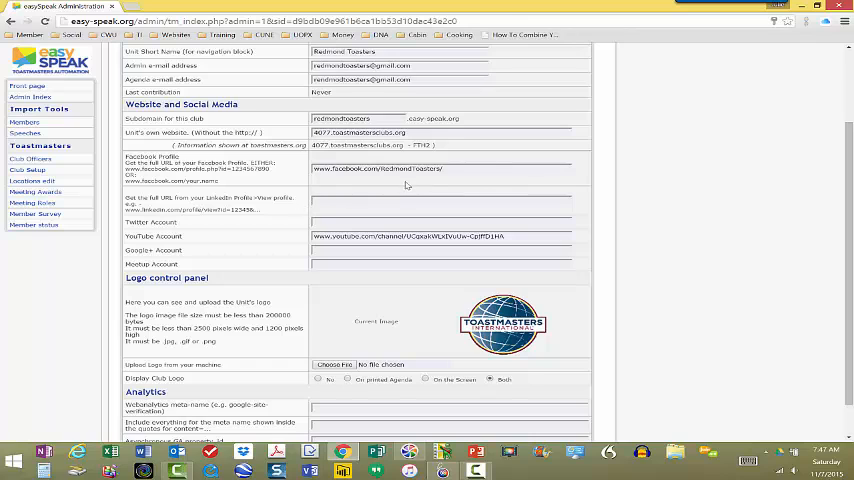
mouse_move(302, 253)
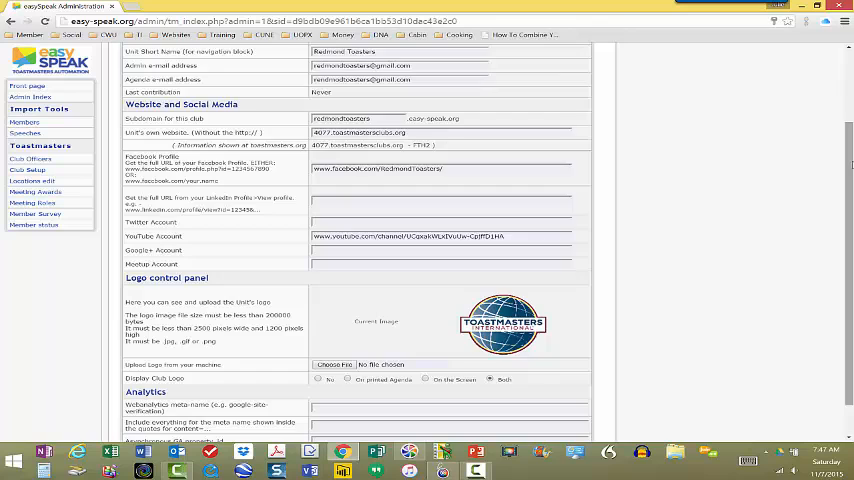
scroll("down", 3)
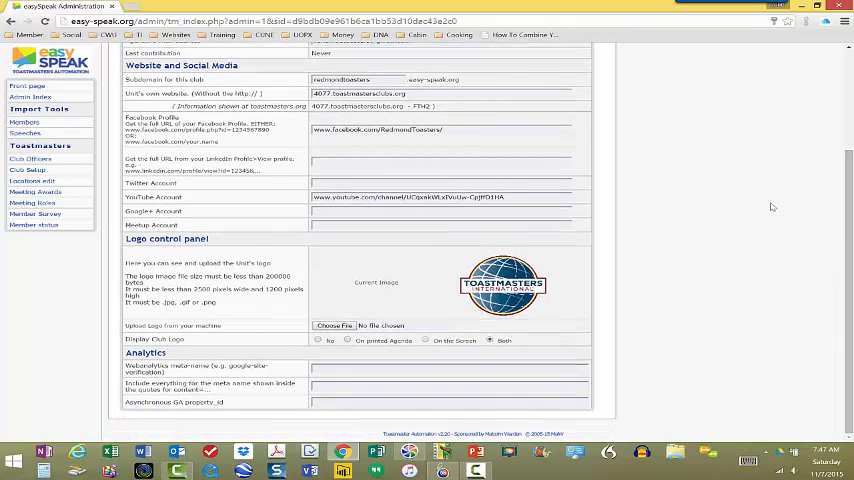
mouse_move(502, 284)
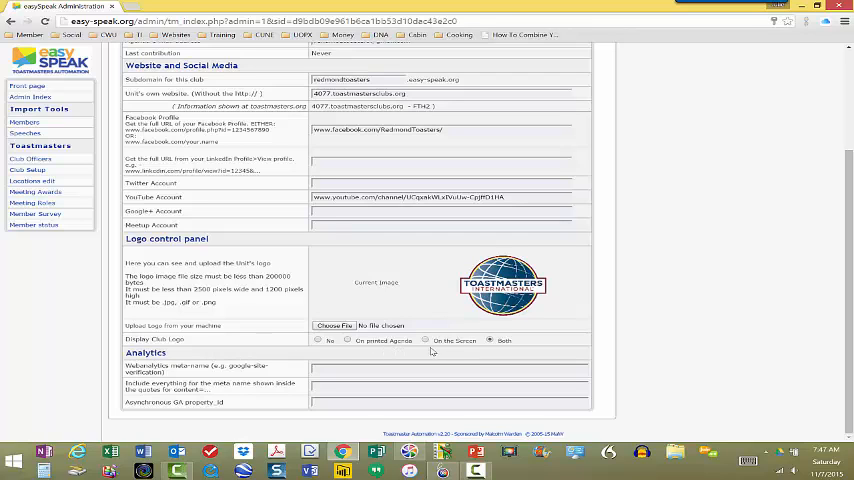
mouse_move(784, 292)
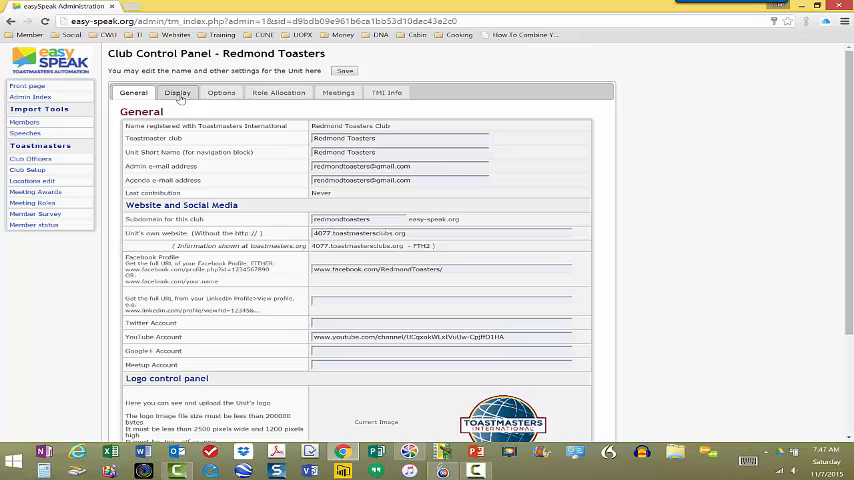
- Switch to the Display tab showing regional, privacy and other preferences
left_click(180, 92)
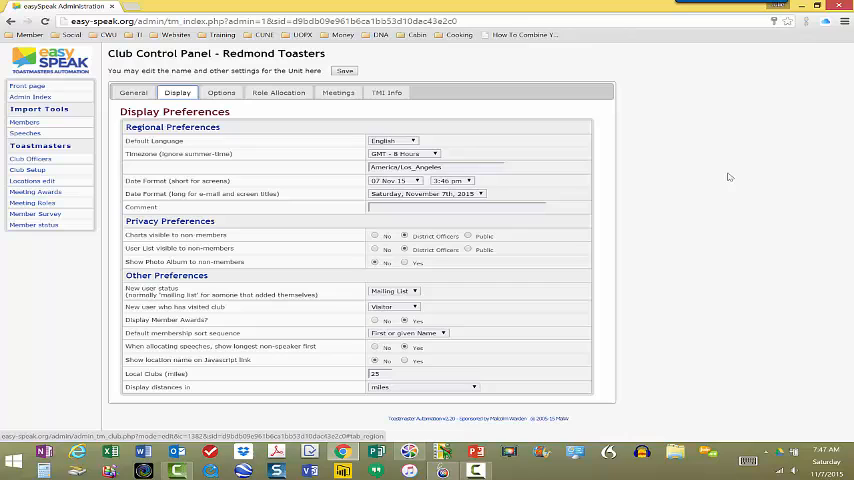
mouse_move(190, 46)
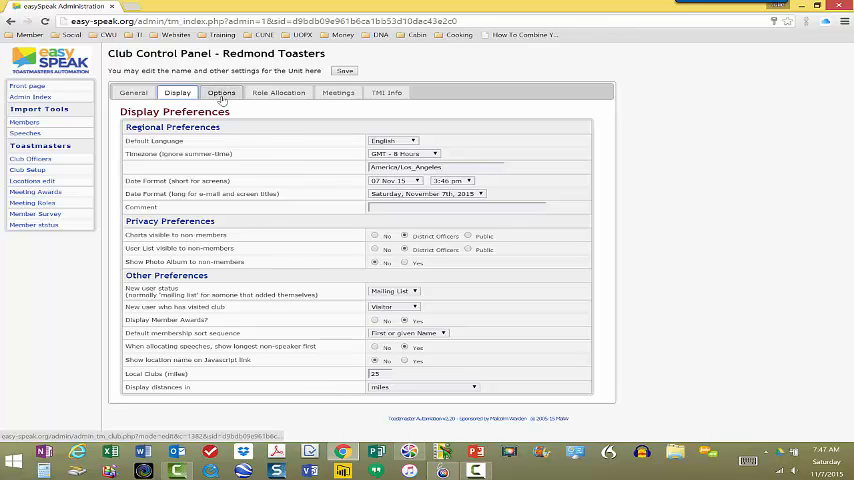
left_click(221, 92)
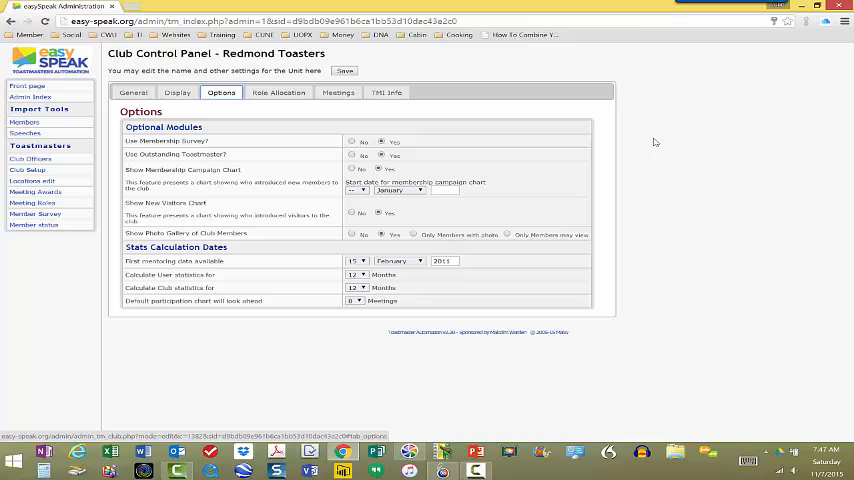
mouse_move(235, 215)
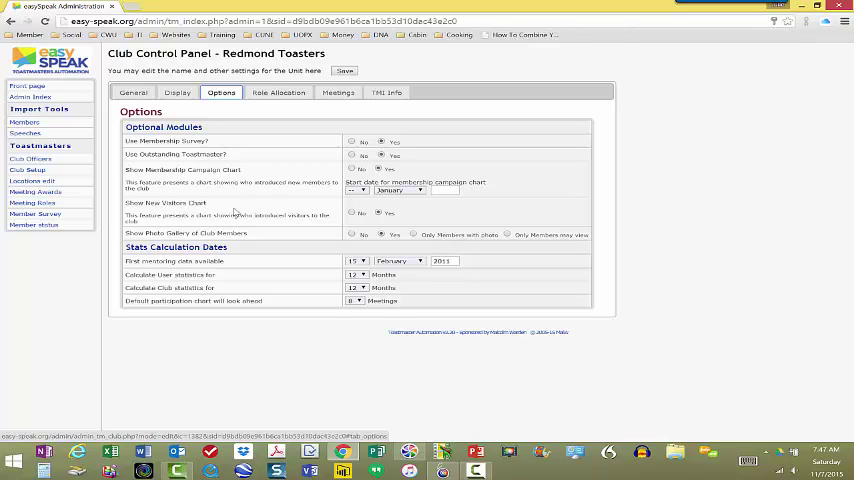
mouse_move(271, 160)
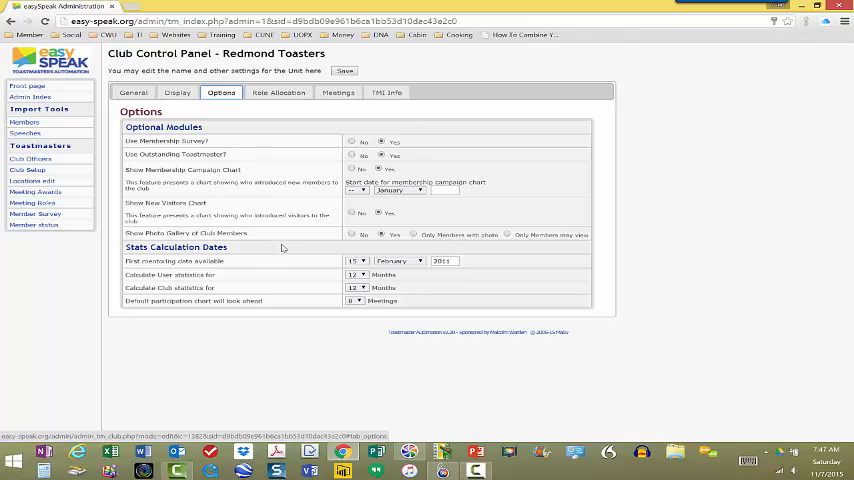
mouse_move(113, 261)
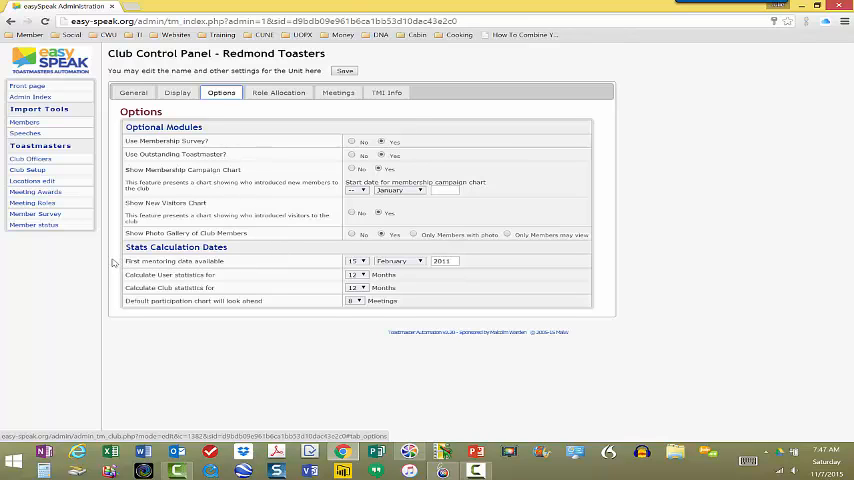
mouse_move(173, 287)
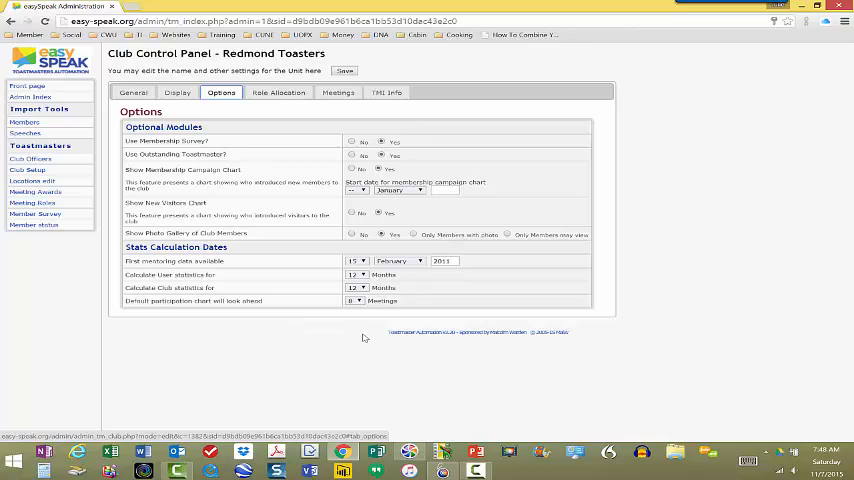
mouse_move(356, 336)
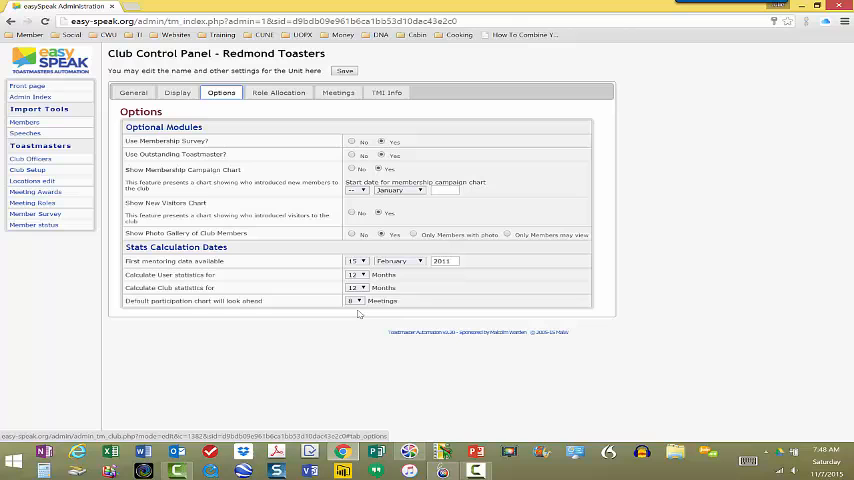
left_click(354, 301)
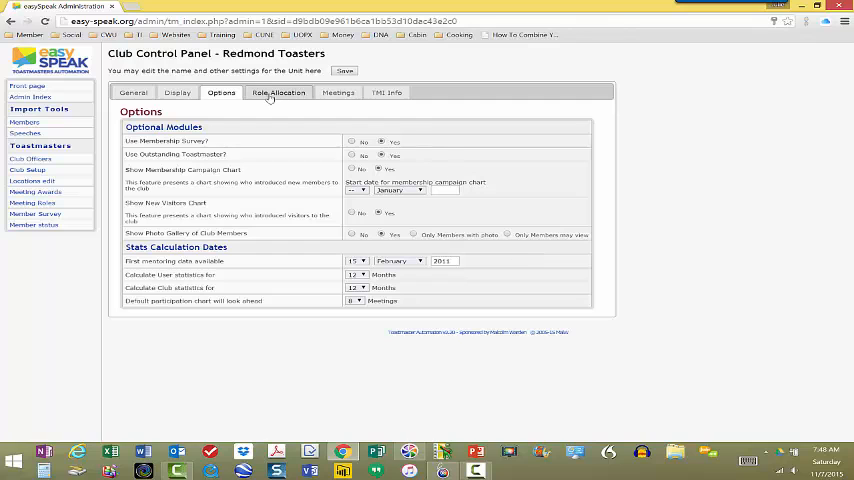
- Switch to the Role Allocation tab with role assignment and email notification settings
left_click(278, 93)
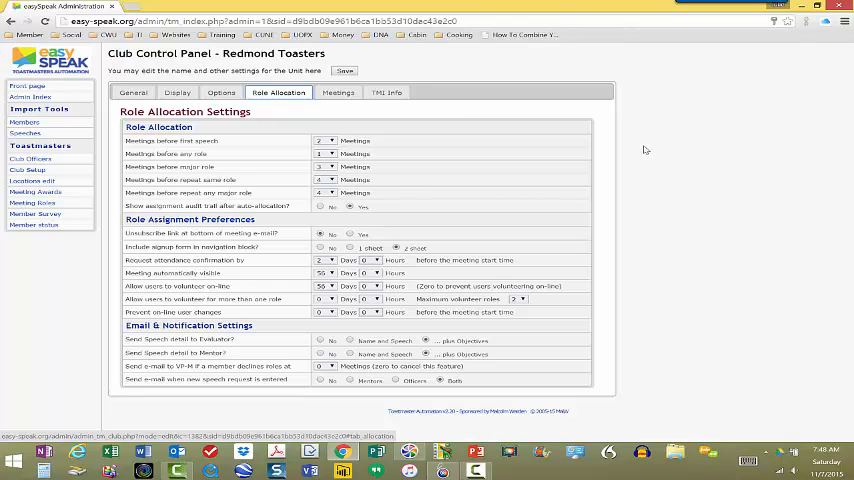
mouse_move(175, 155)
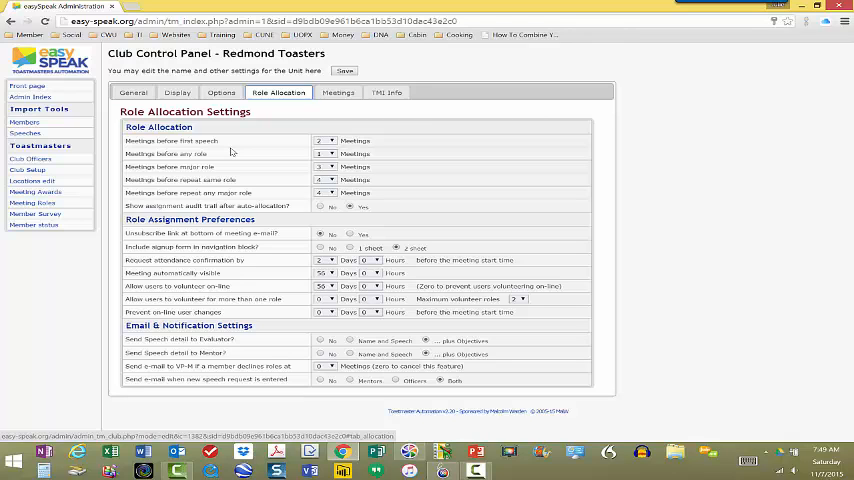
mouse_move(228, 152)
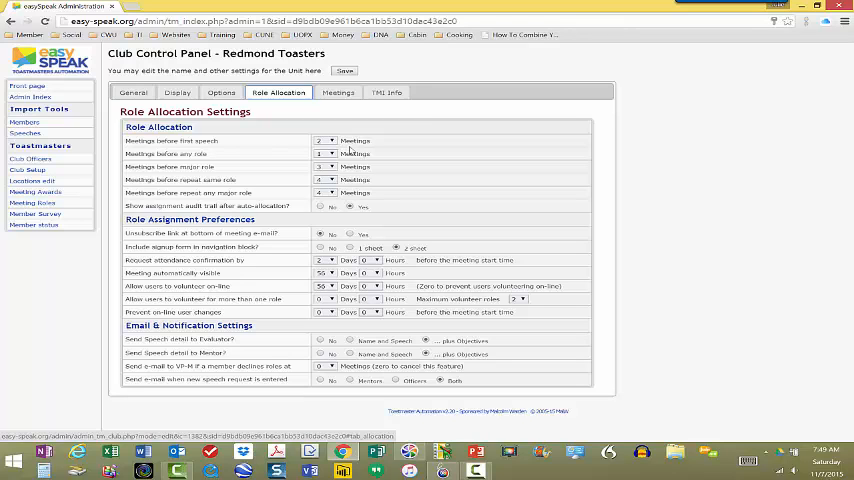
mouse_move(260, 158)
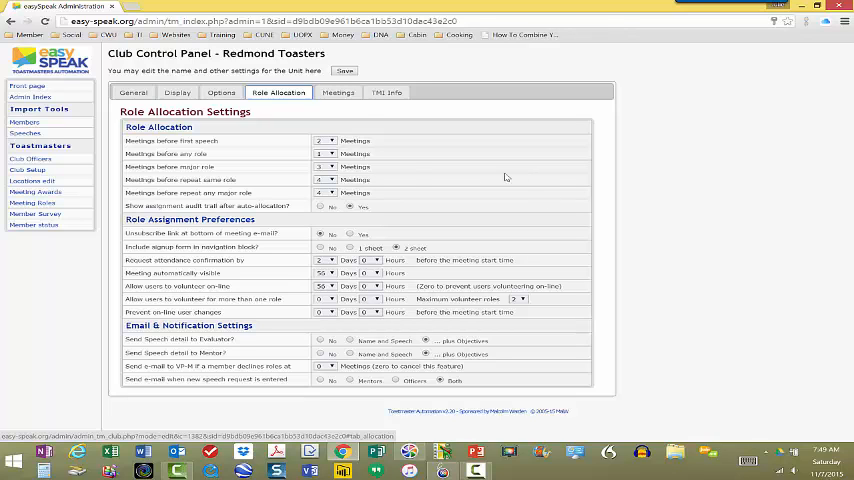
- Open the Meetings tab and scroll through time and place, agenda and permissions settings
left_click(347, 93)
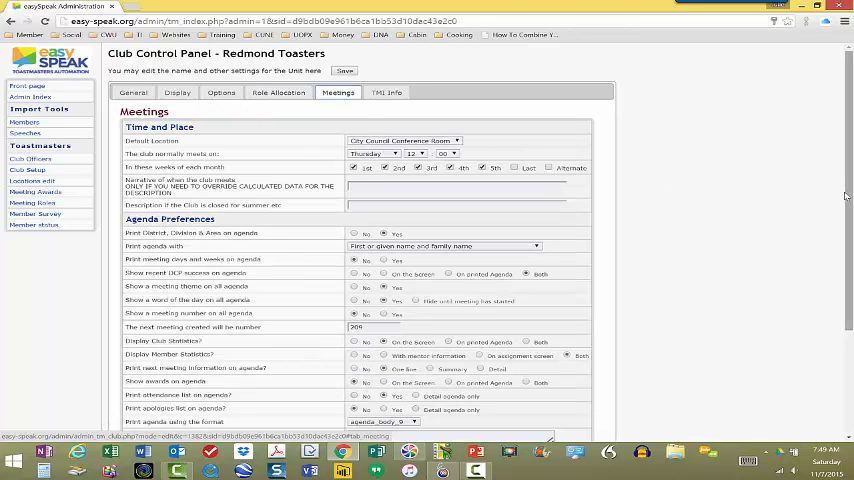
scroll("down", 3)
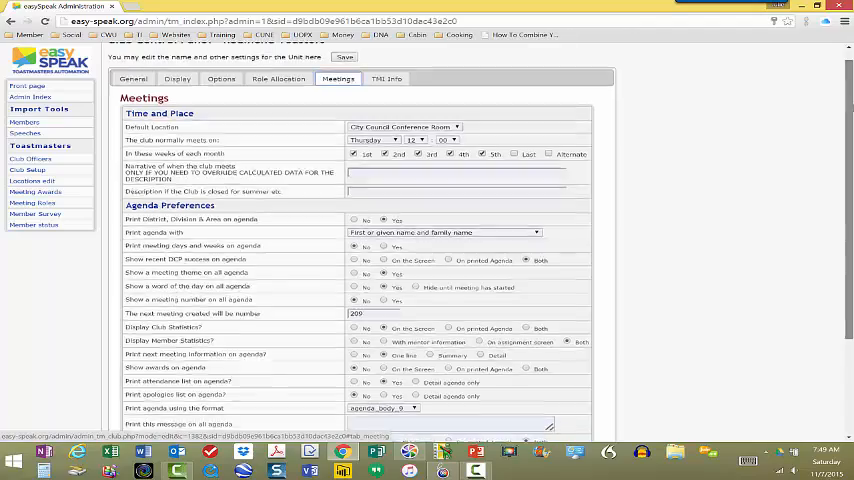
scroll("down", 3)
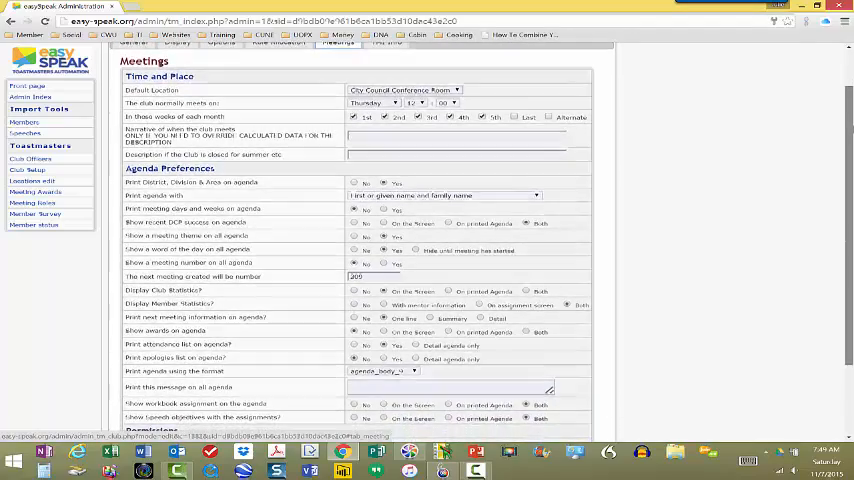
scroll("down", 3)
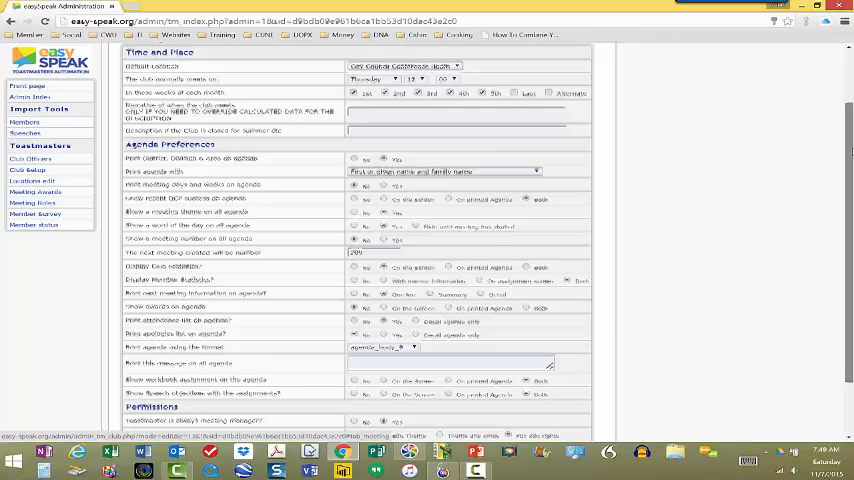
scroll("down", 3)
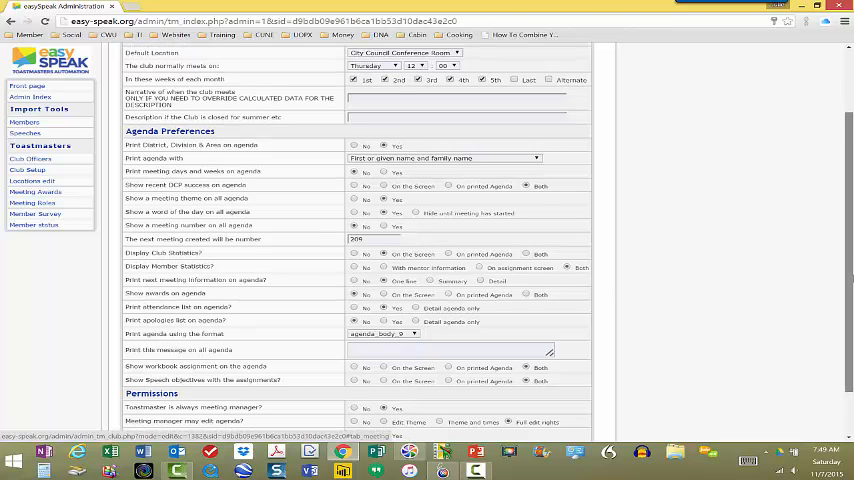
scroll("down", 3)
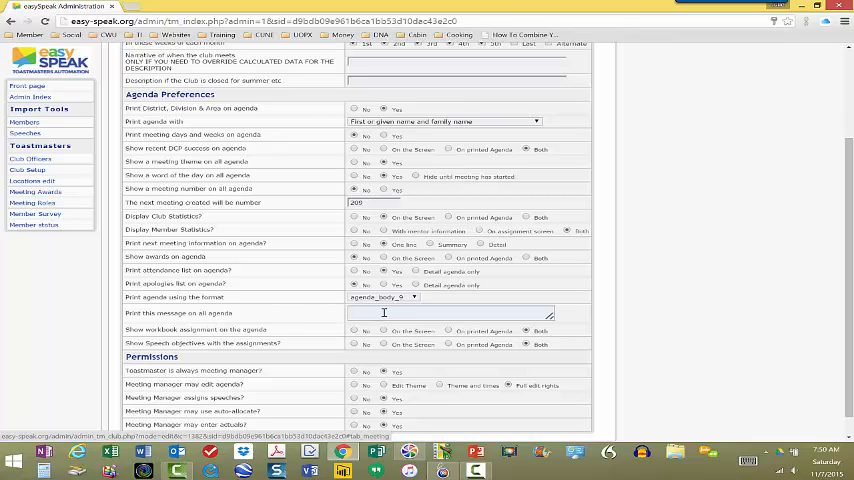
mouse_move(445, 328)
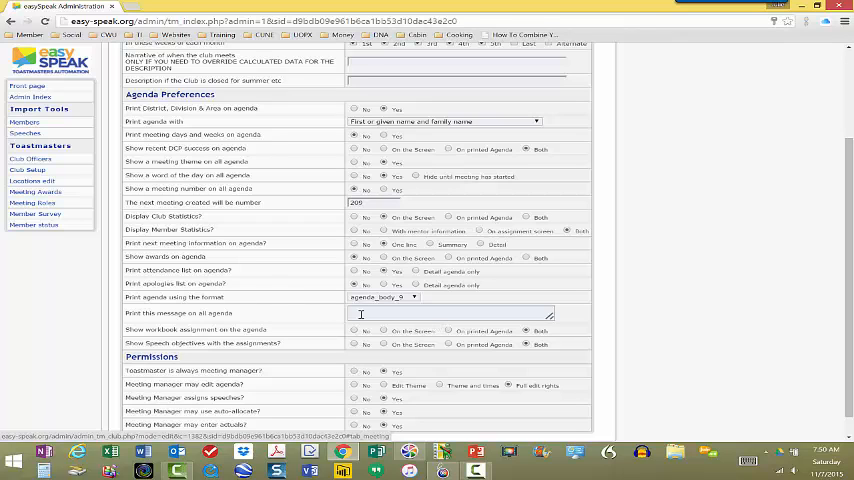
mouse_move(408, 320)
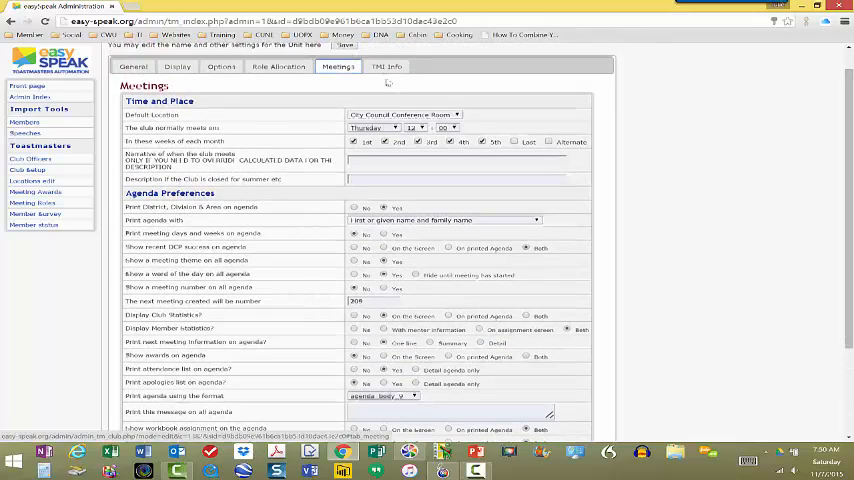
- Show the TMI Info tab with club number, area, division, district and founding date
left_click(388, 66)
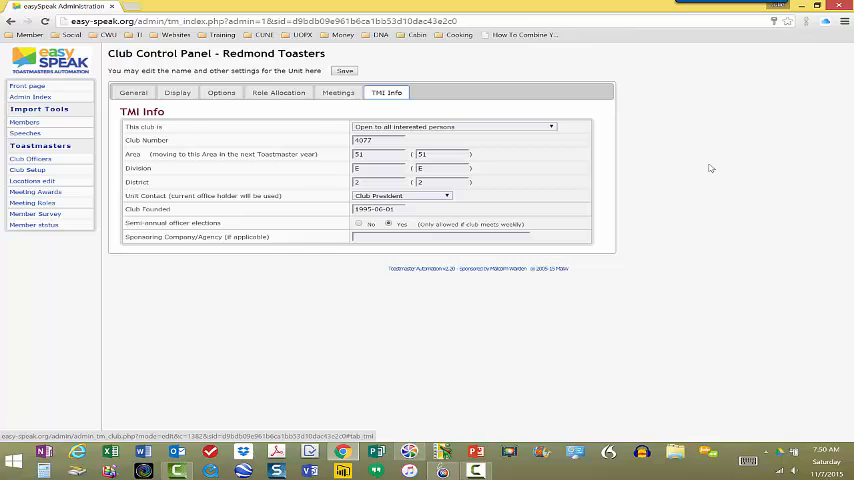
mouse_move(627, 183)
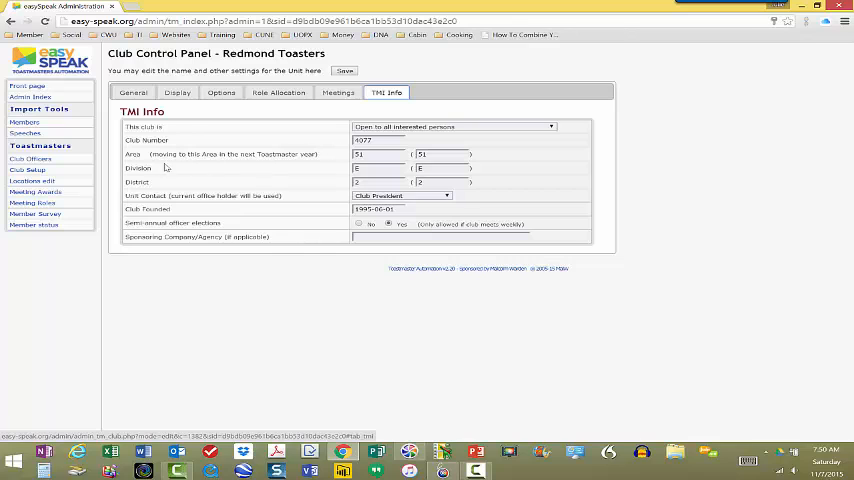
mouse_move(210, 196)
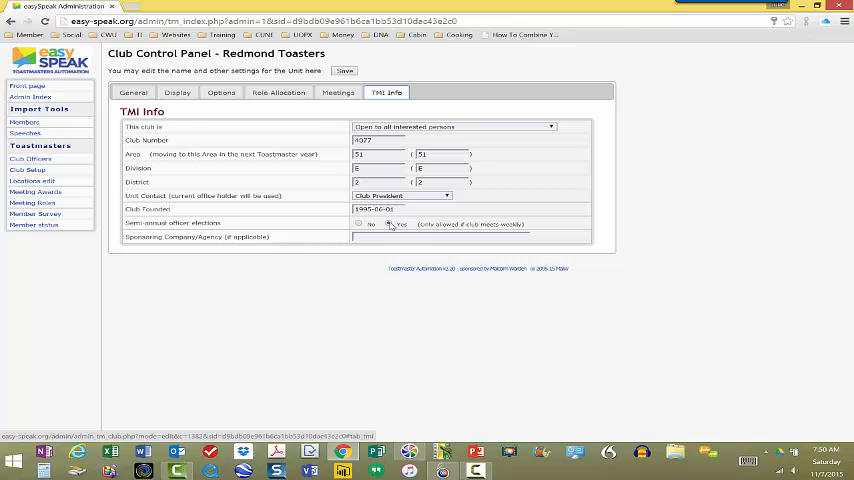
left_click(388, 223)
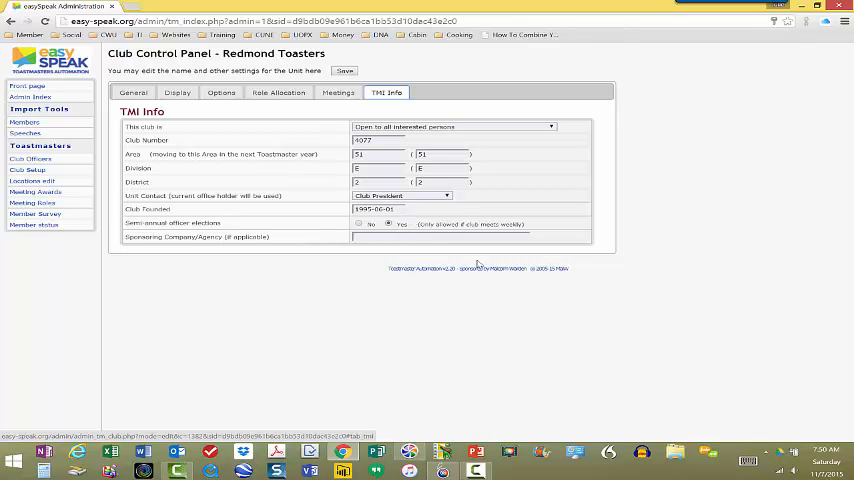
mouse_move(433, 251)
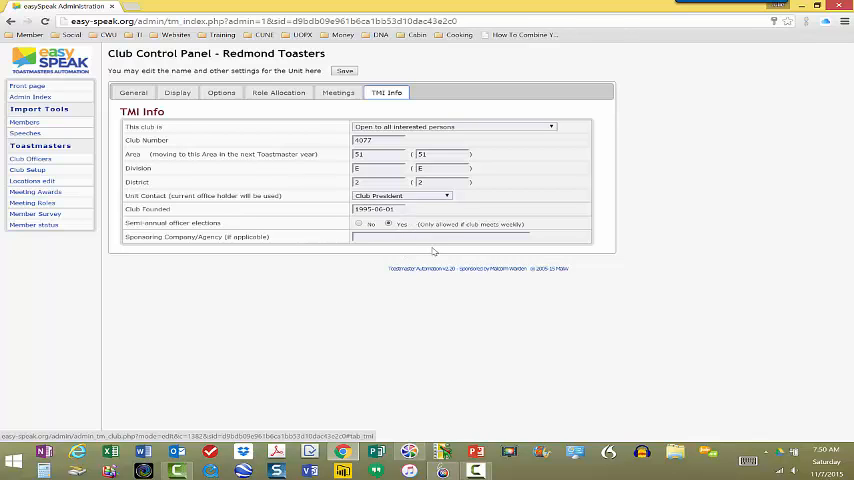